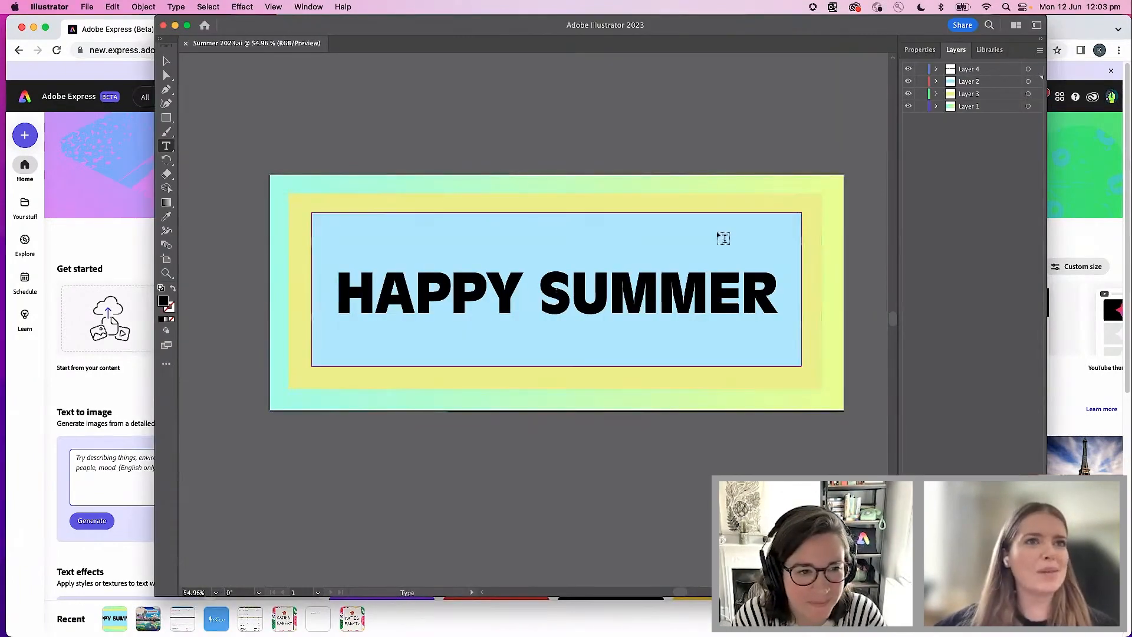
- Place a small placeholder text box at the artwork's top-right before handing it to Adobe Express
left_click(744, 293)
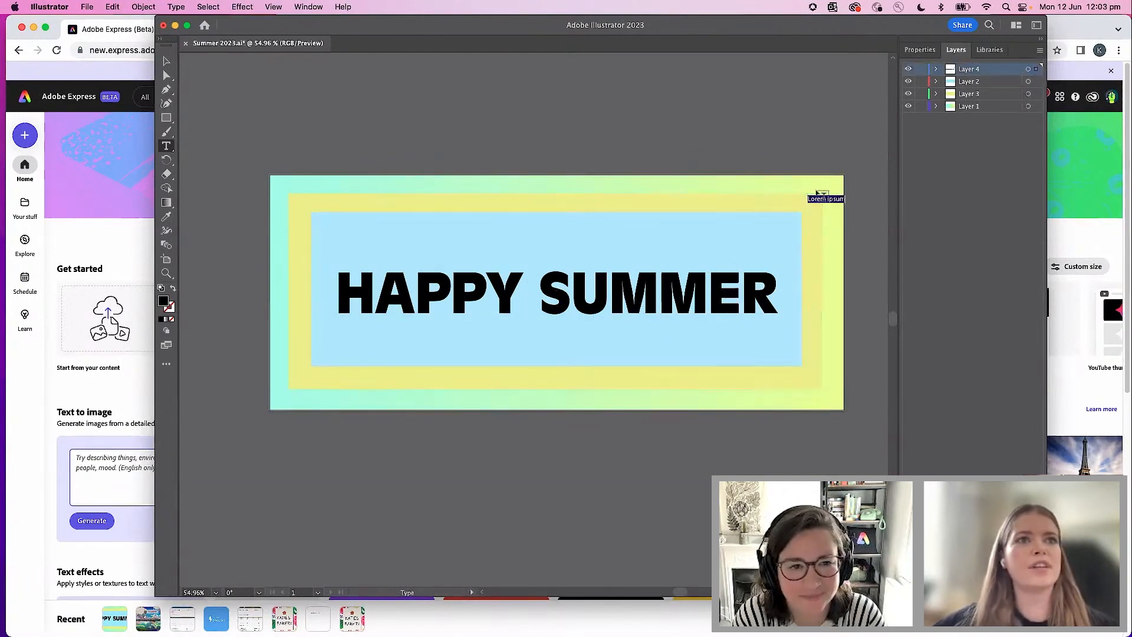
left_click_drag(825, 198, 275, 72)
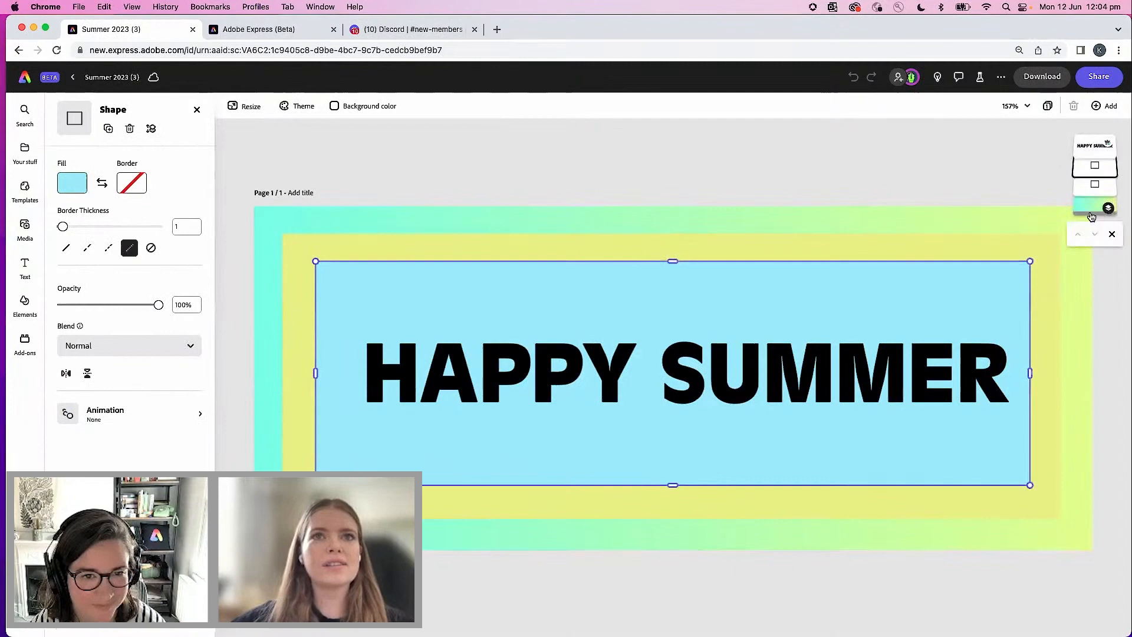
- Resize the page to a 1080×1080 Instagram square post, keeping the banner centred
left_click(244, 105)
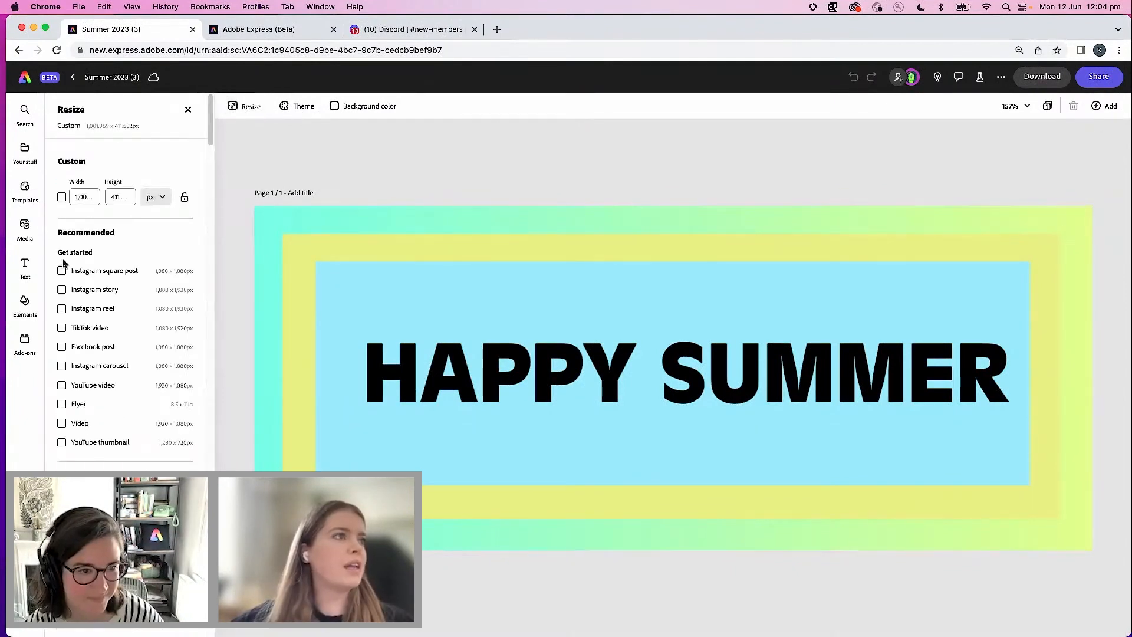
left_click(61, 270)
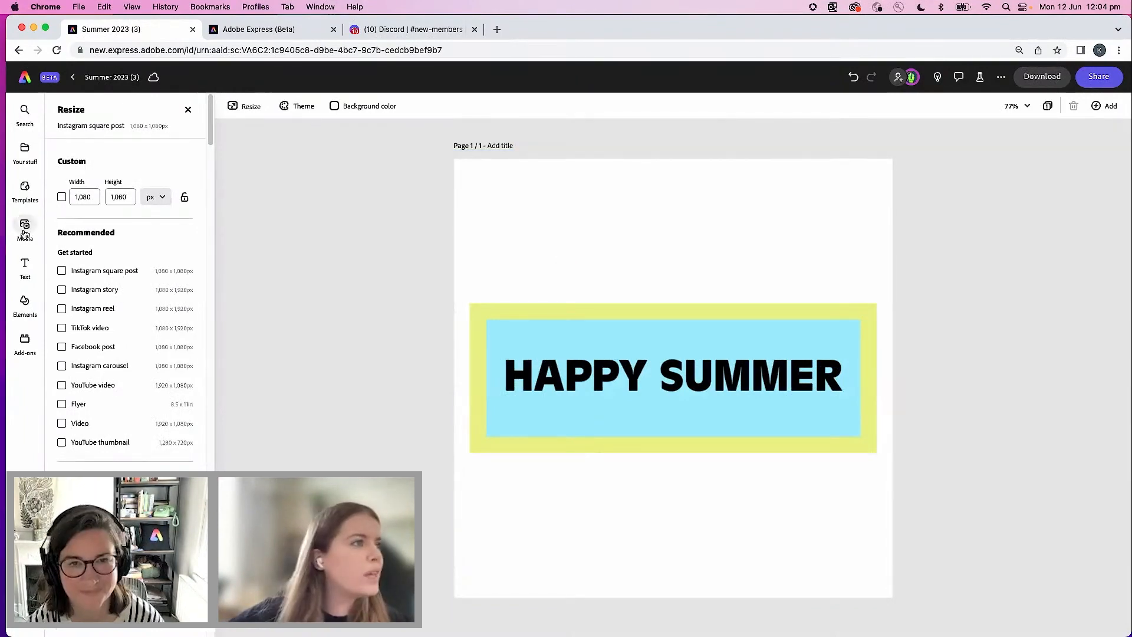
- Generate 'Summer day on a lake multicoloured clouds', set it as page background, and move the banner up
left_click(25, 230)
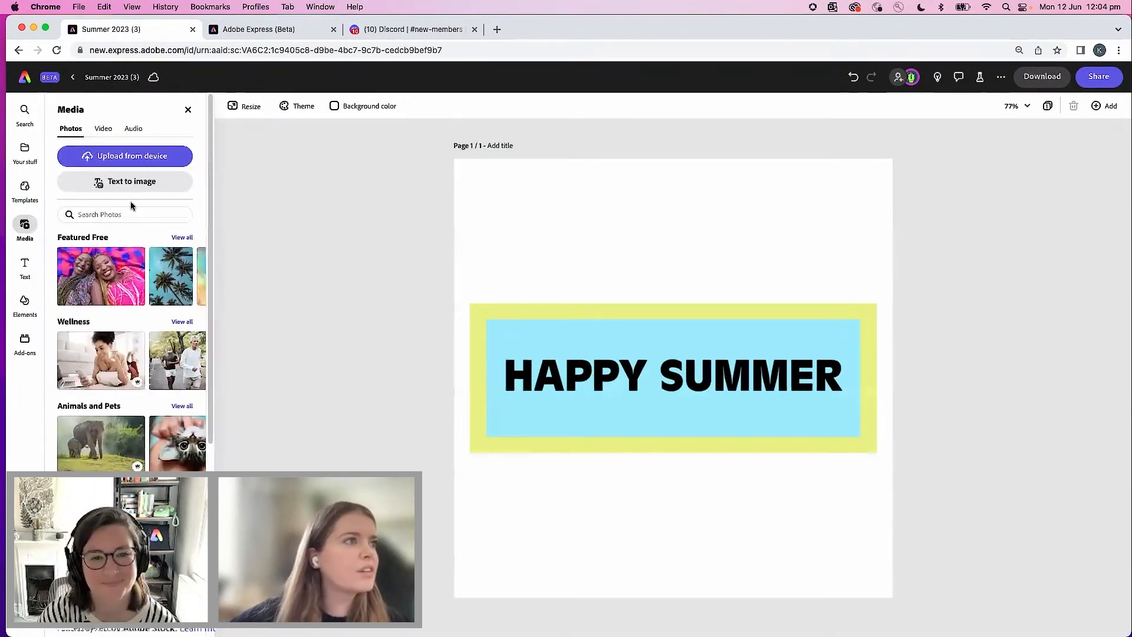
left_click(124, 182)
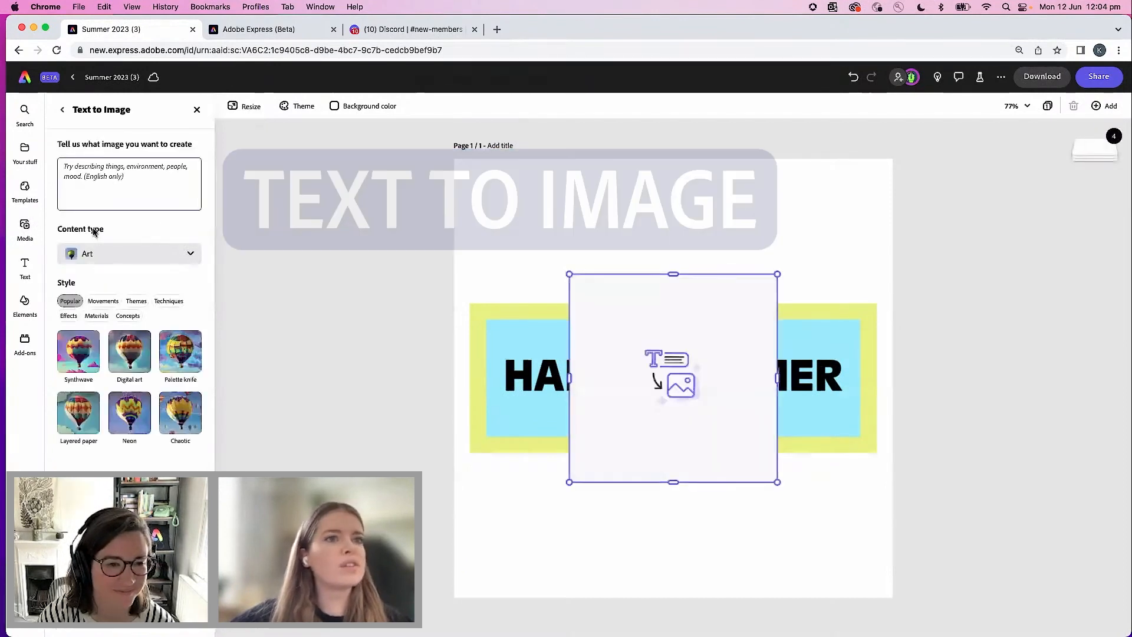
type("Summer day on a lake multicoloured clouds")
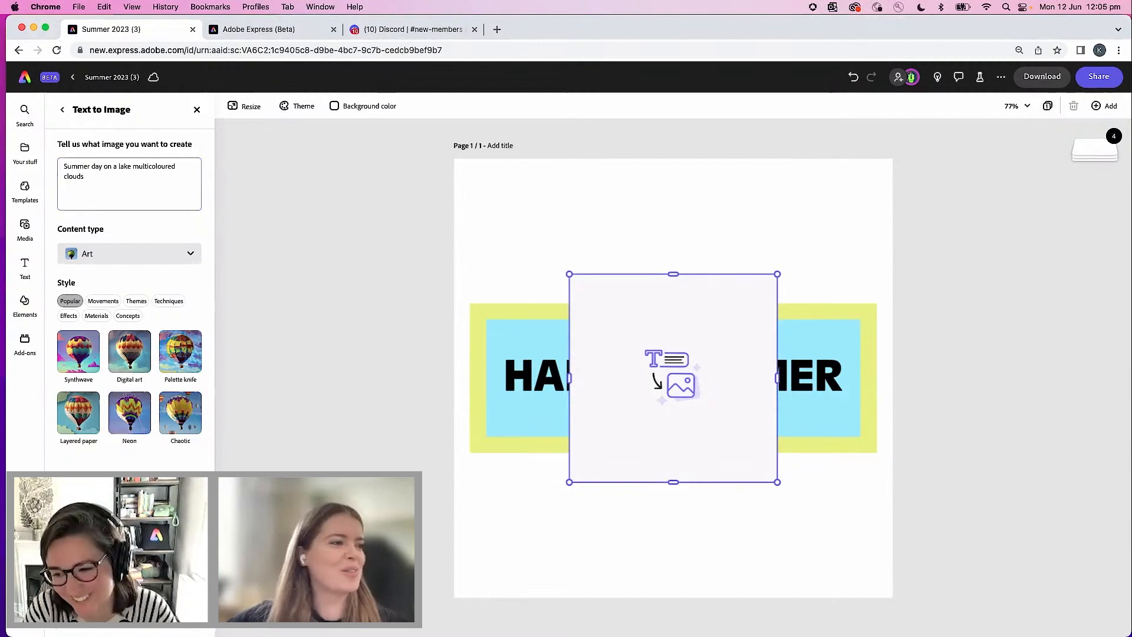
left_click(128, 254)
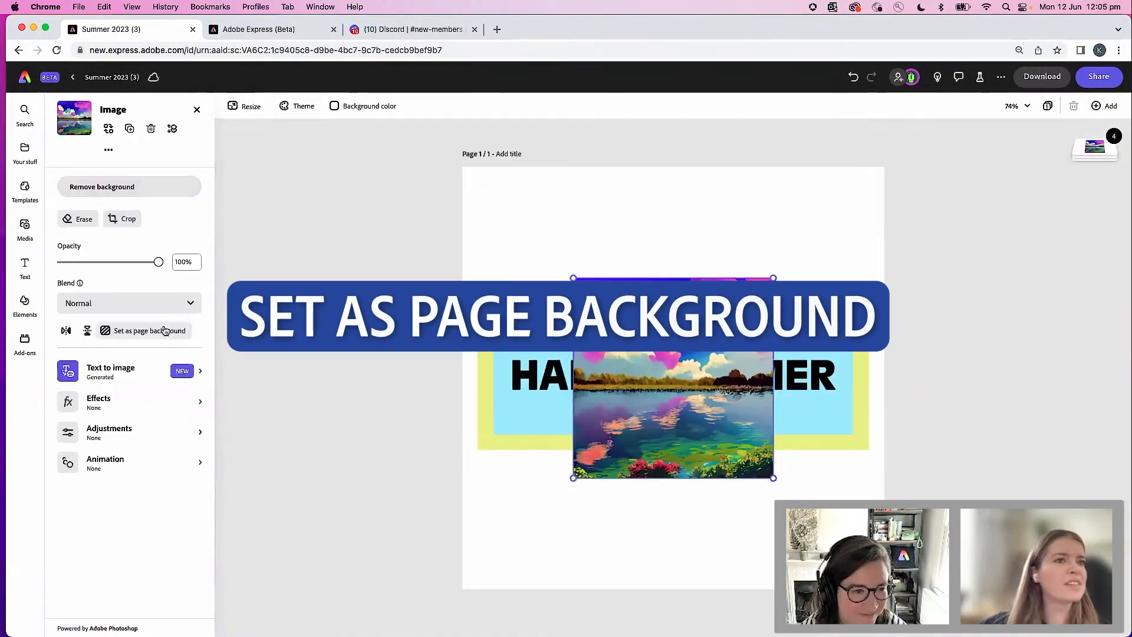
left_click(142, 330)
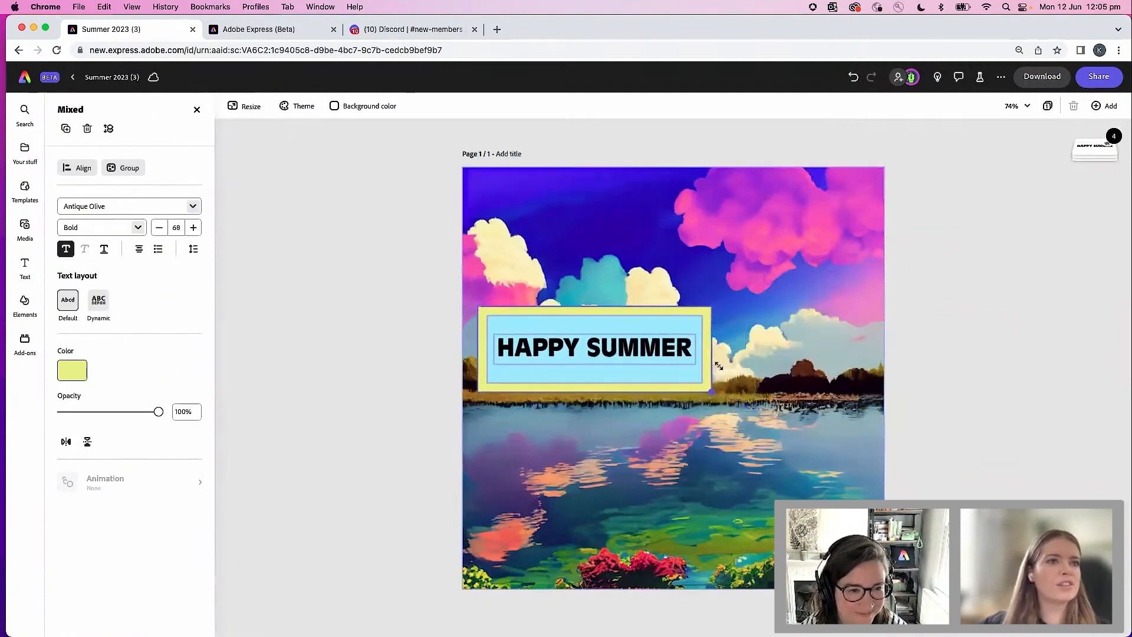
left_click_drag(593, 346, 686, 266)
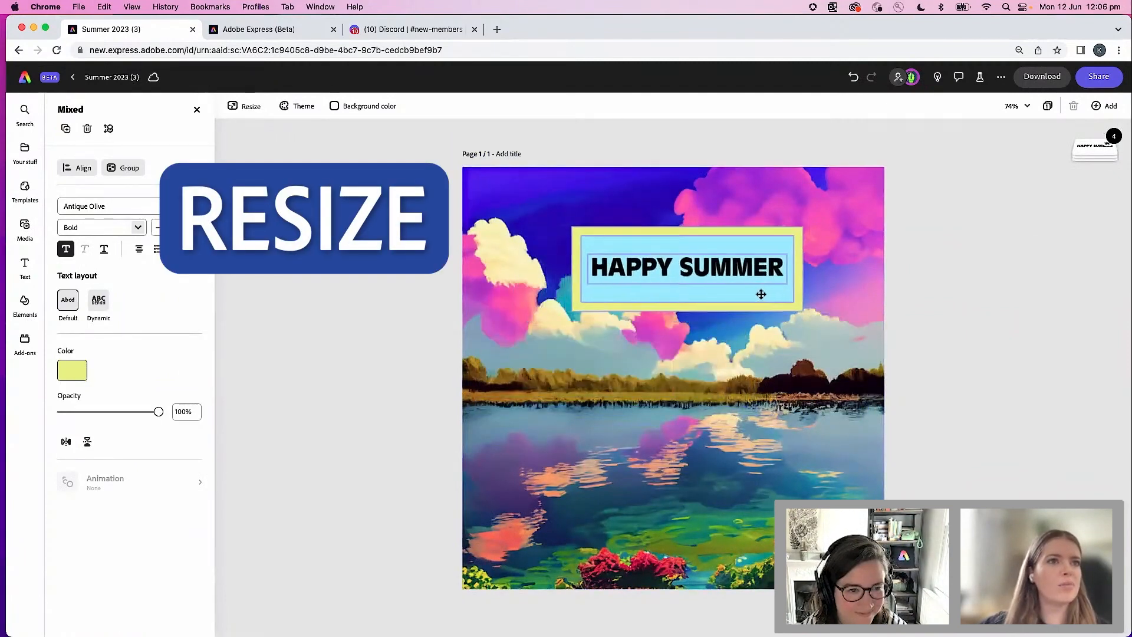
- Apply a generated 'yellow petals' text effect to the HAPPY SUMMER lettering
left_click(25, 227)
type("white and")
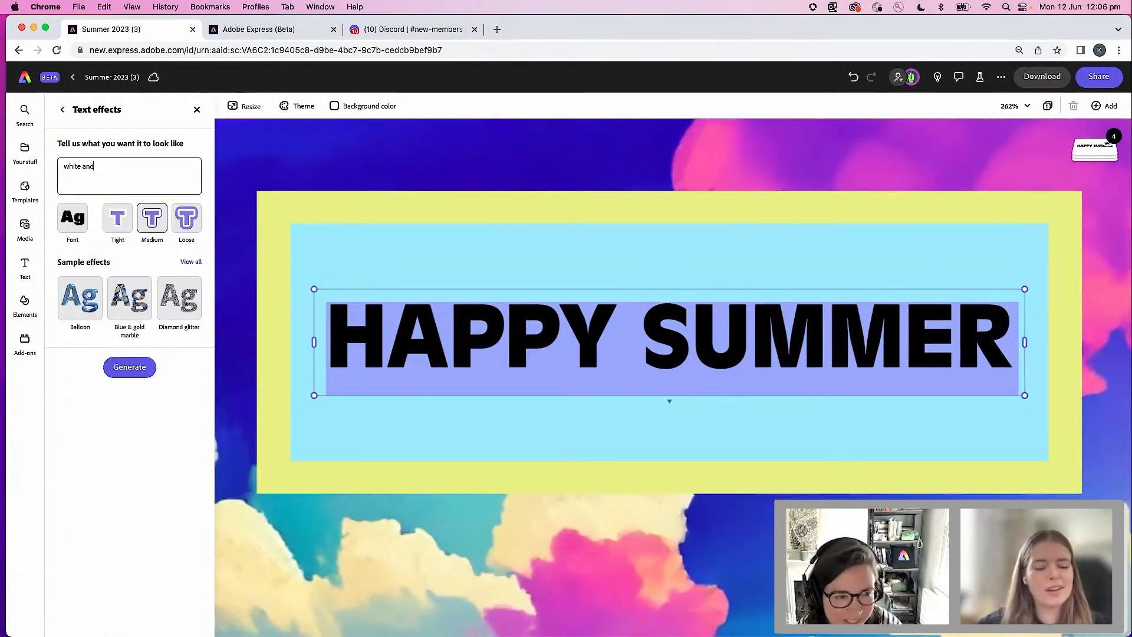
type("yellow petals")
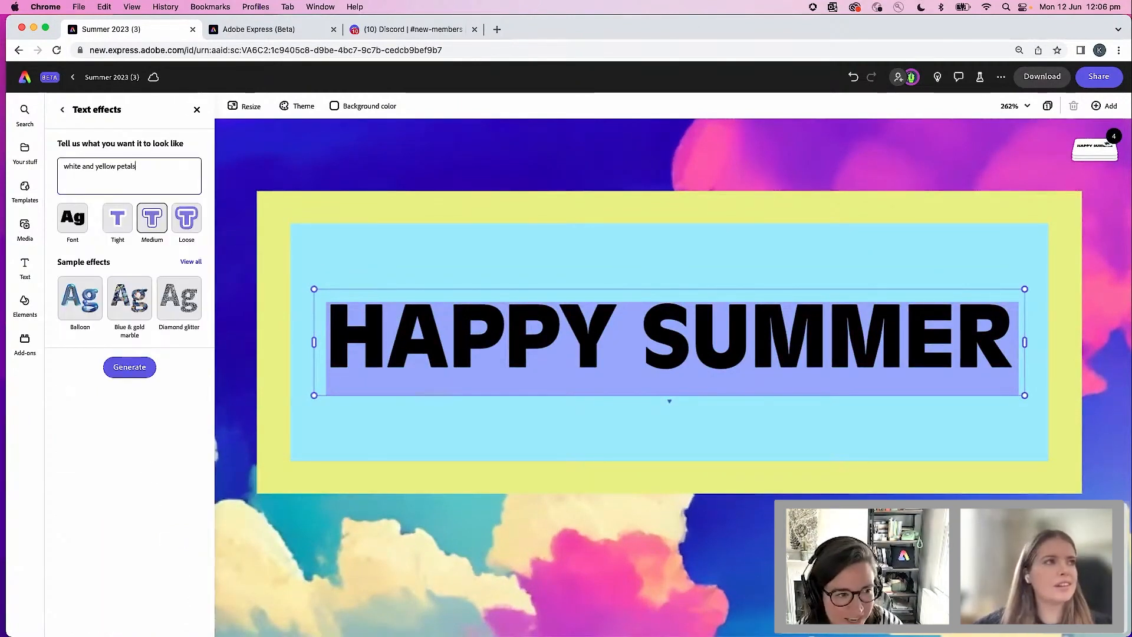
left_click(129, 366)
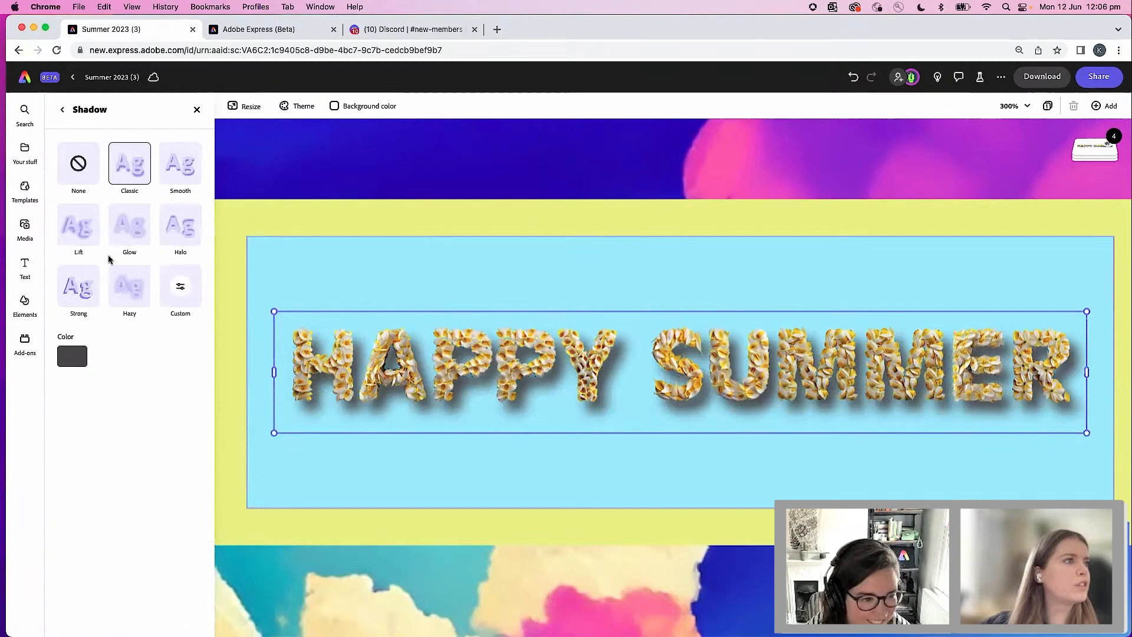
left_click(25, 230)
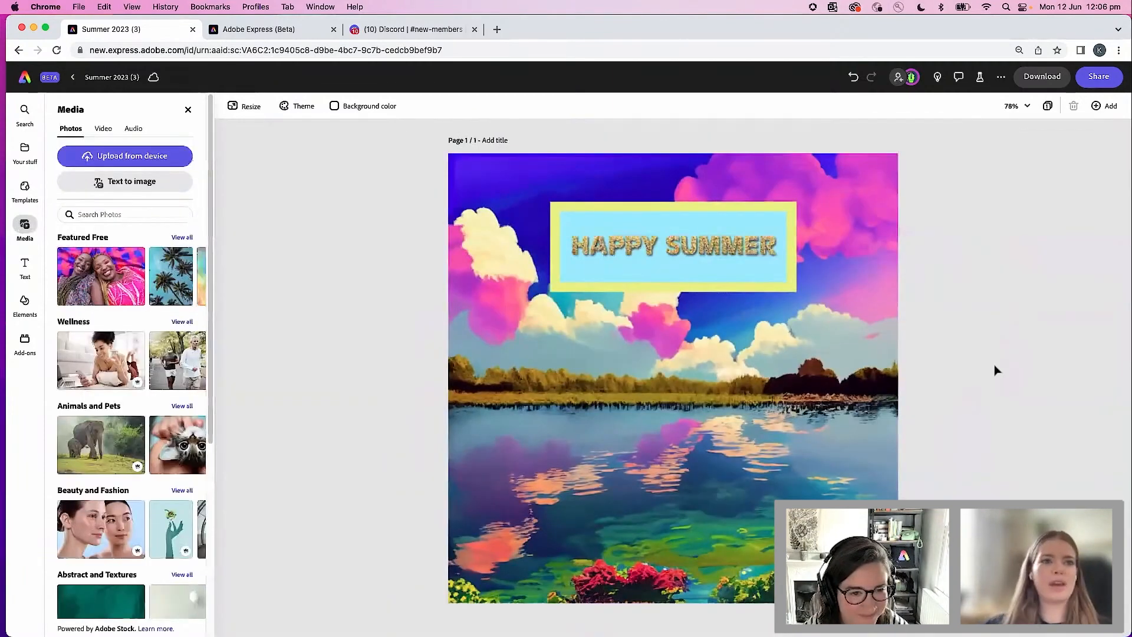
- Add 'birds' design elements, give them the Bob loop animation, and play the post back
left_click(25, 303)
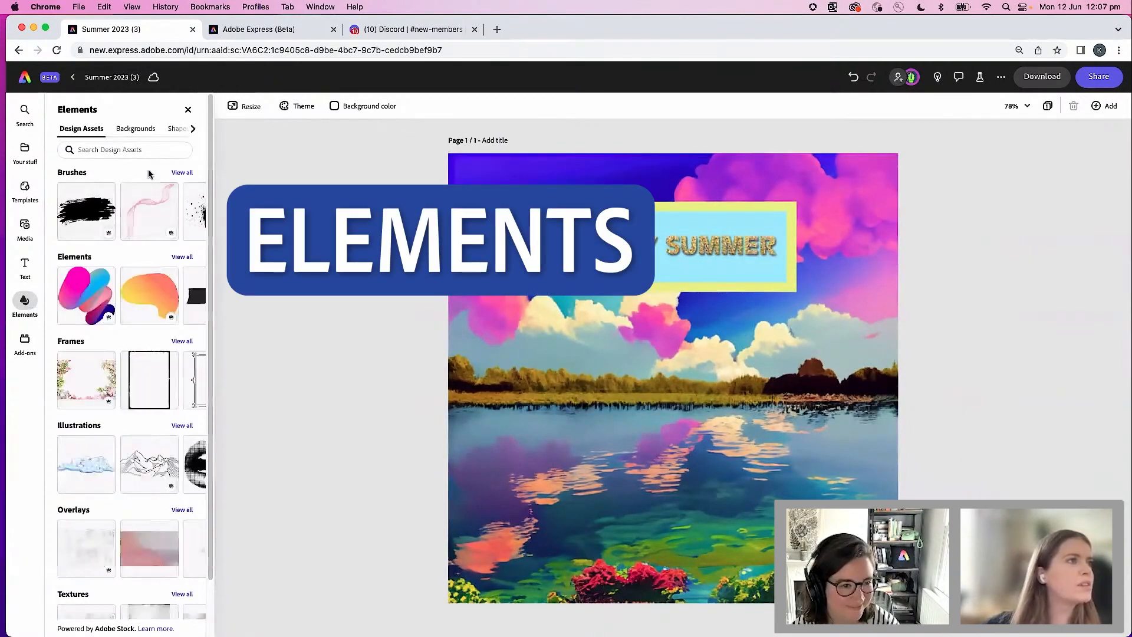
type("birds")
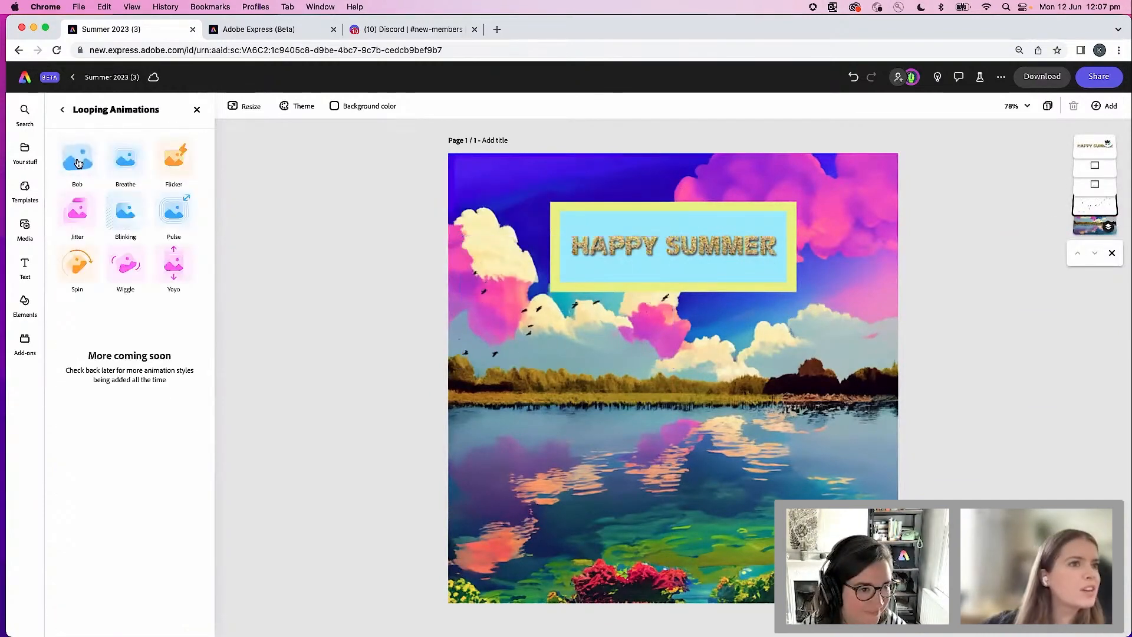
left_click(78, 157)
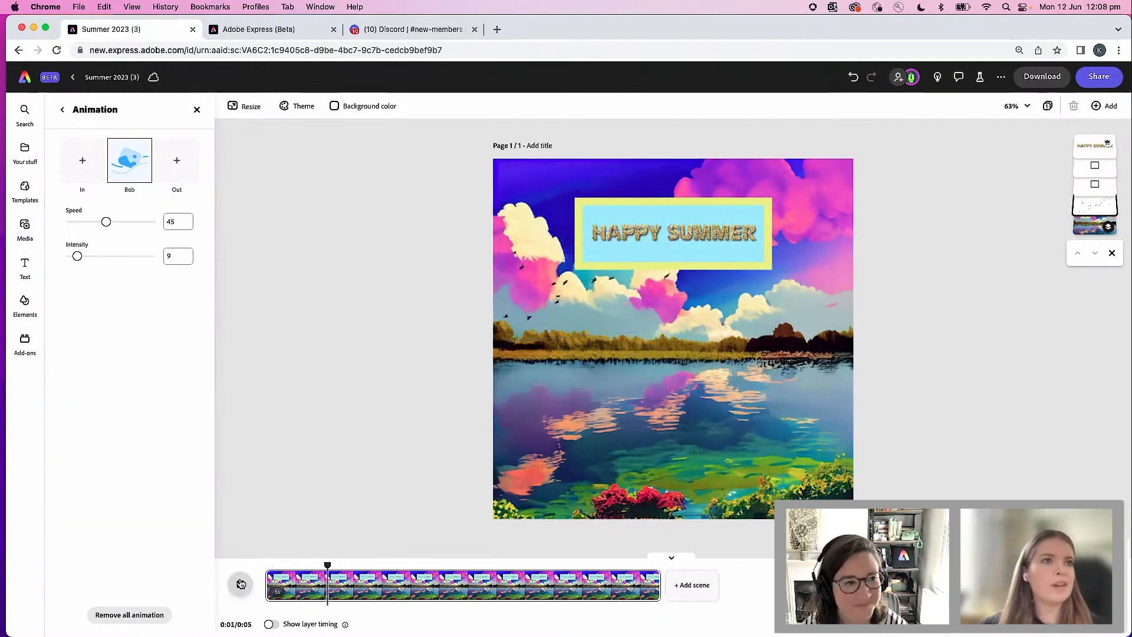
left_click(240, 585)
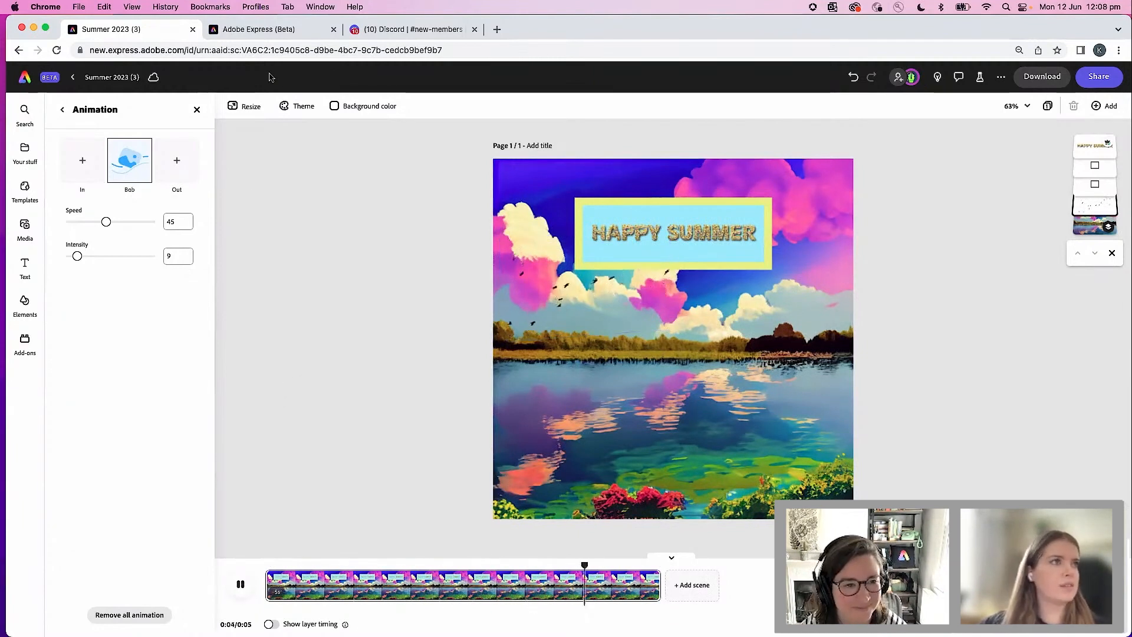
- Duplicate and resize the post into an Instagram story page
left_click(245, 105)
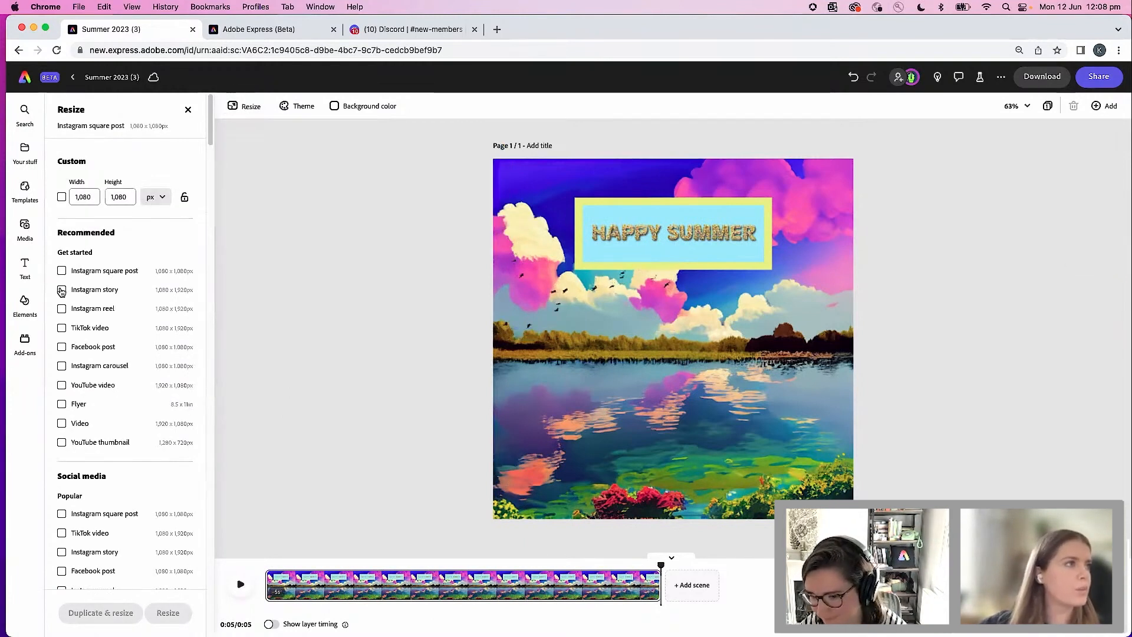
left_click(61, 290)
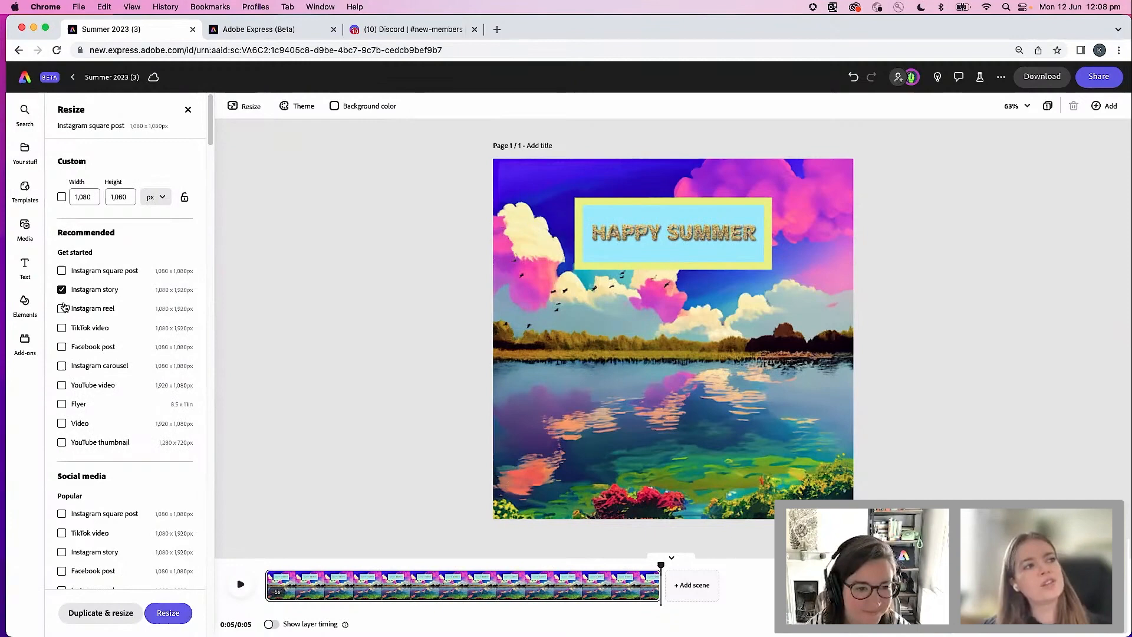
left_click(62, 308)
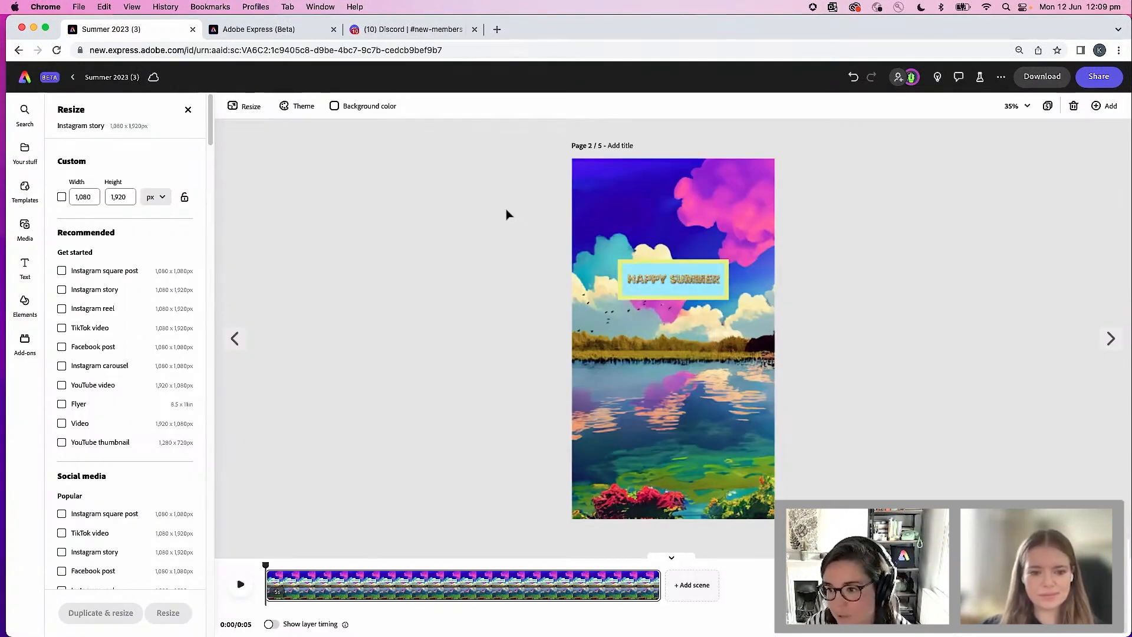
mouse_move(638, 199)
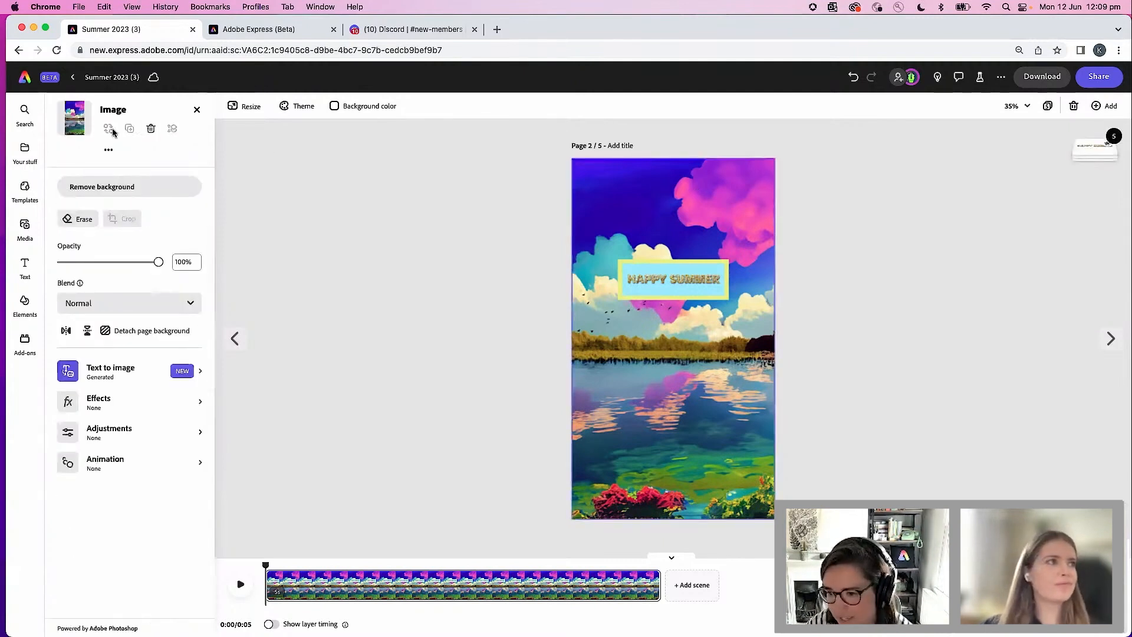
- Select an image on the new page and start swapping it for a different one
left_click(673, 279)
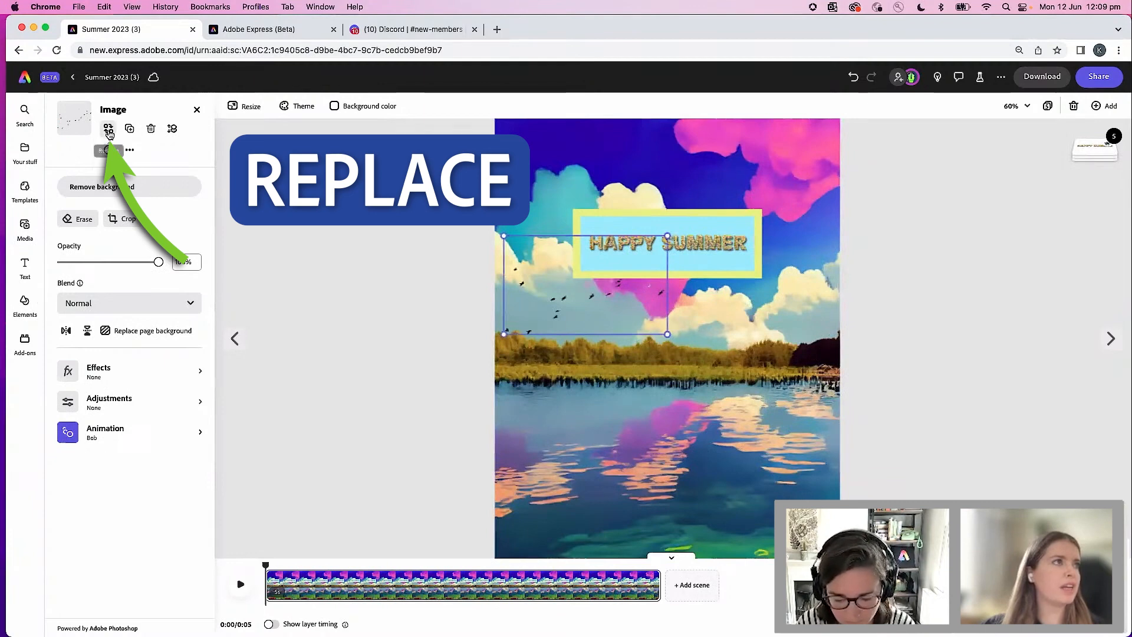
left_click(244, 106)
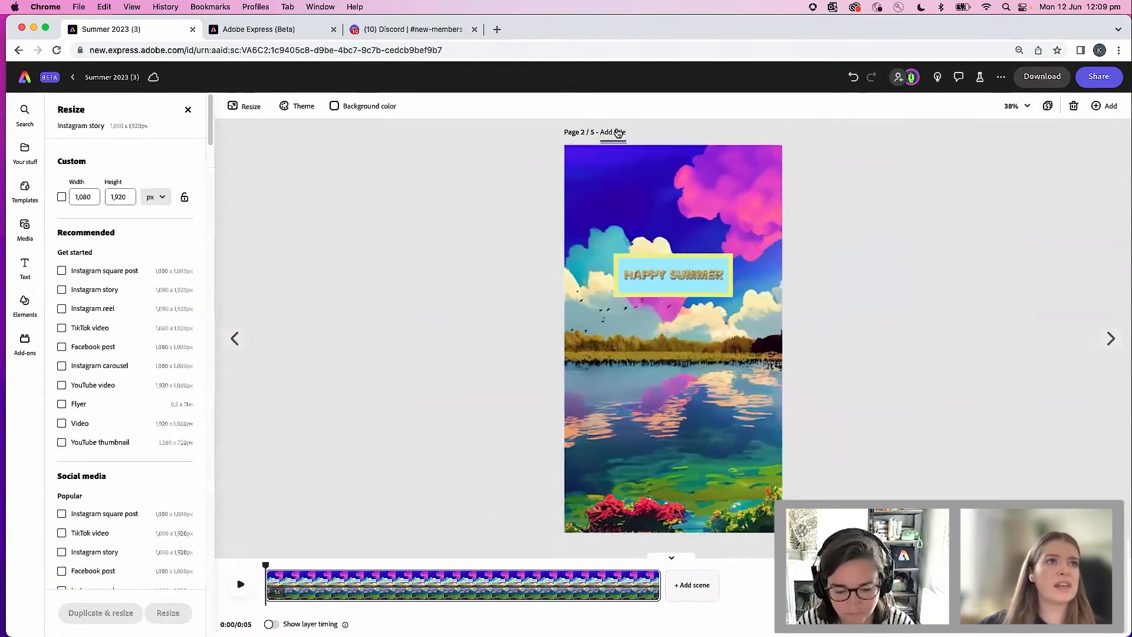
mouse_move(994, 252)
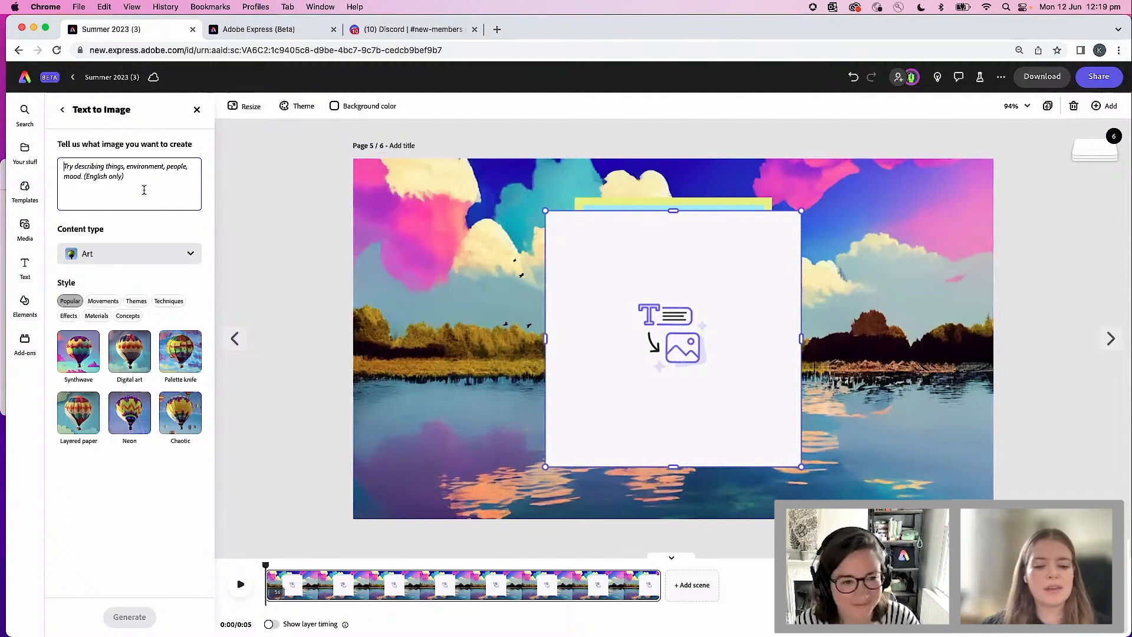
- Generate a 'canoe' image in Digital art style and place it on the post
type("canoe on a lake")
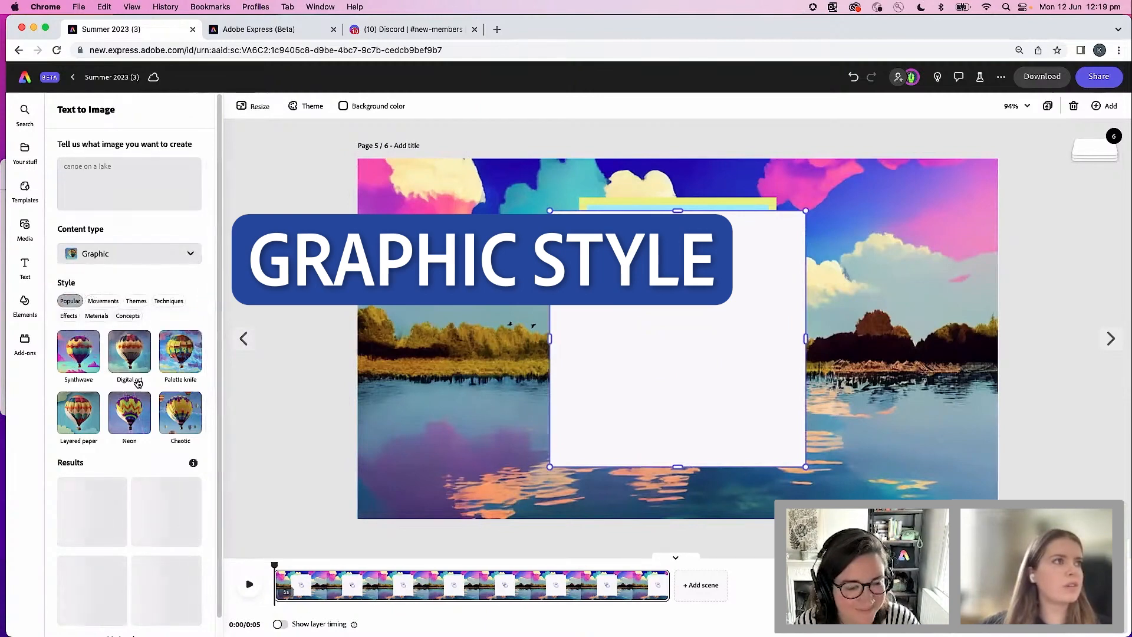
left_click(166, 453)
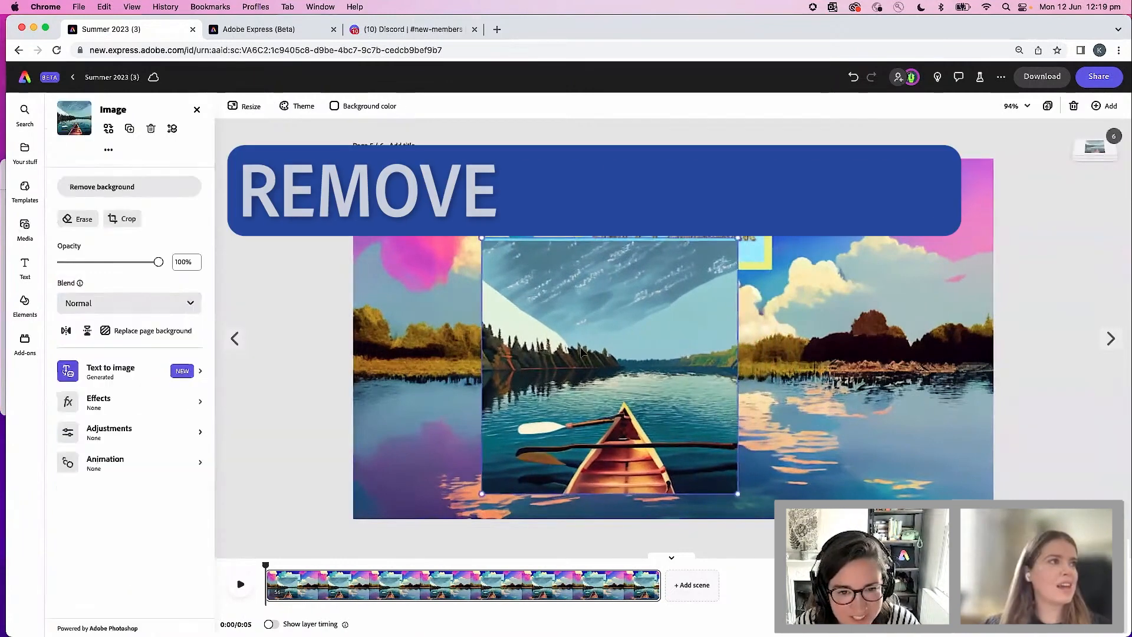
- Remove the canoe's background, erase leftovers, and shrink it into the lake's lower left
left_click(102, 187)
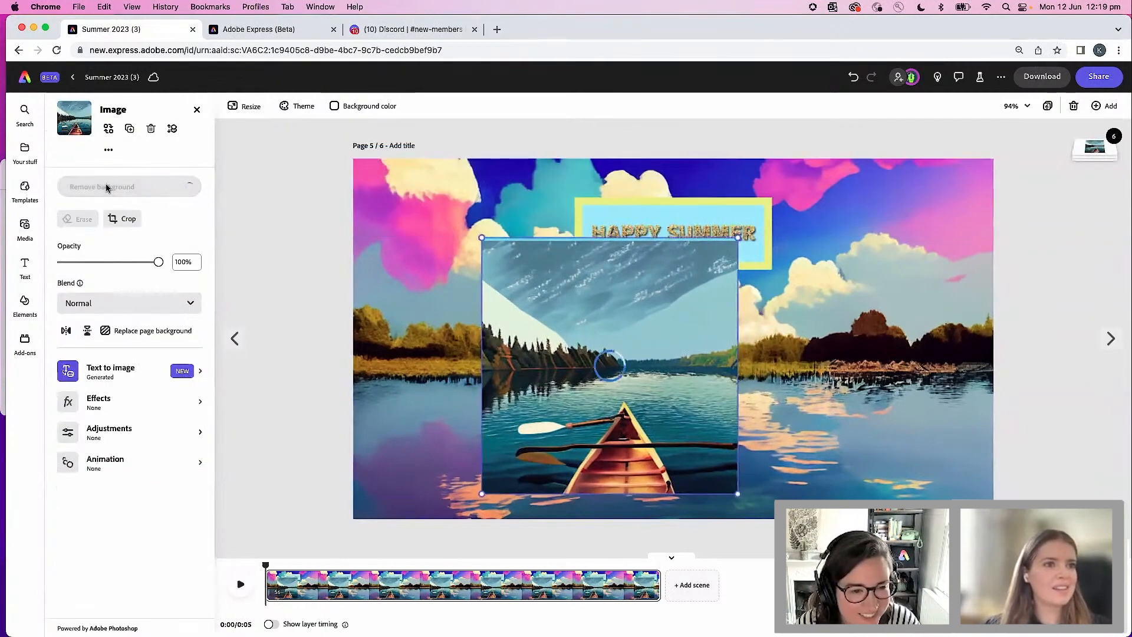
left_click(101, 187)
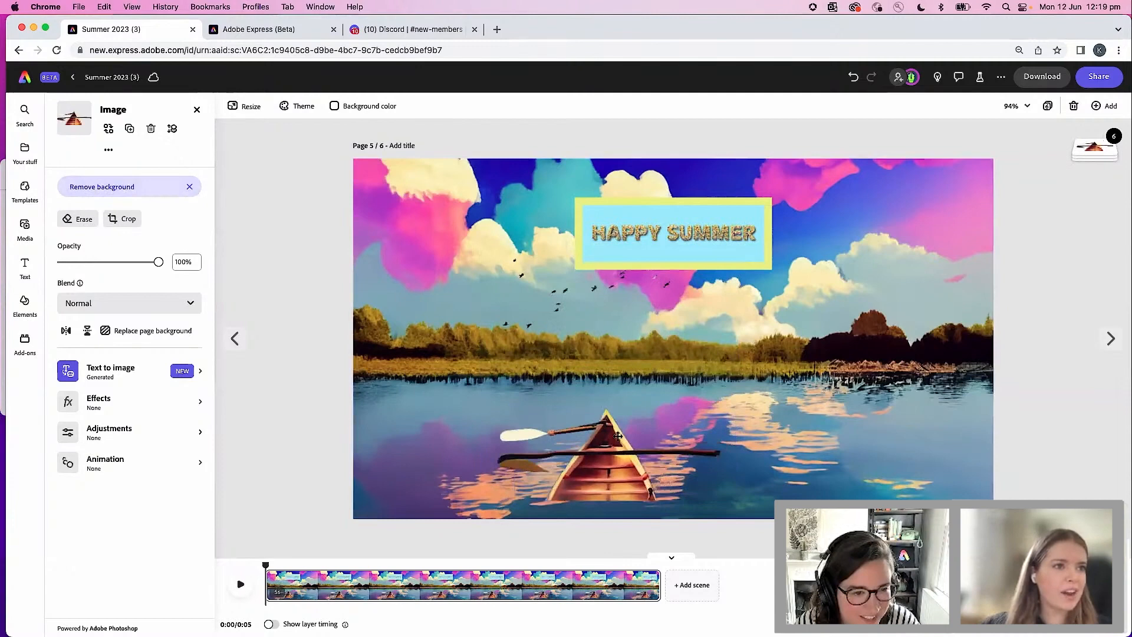
left_click(77, 219)
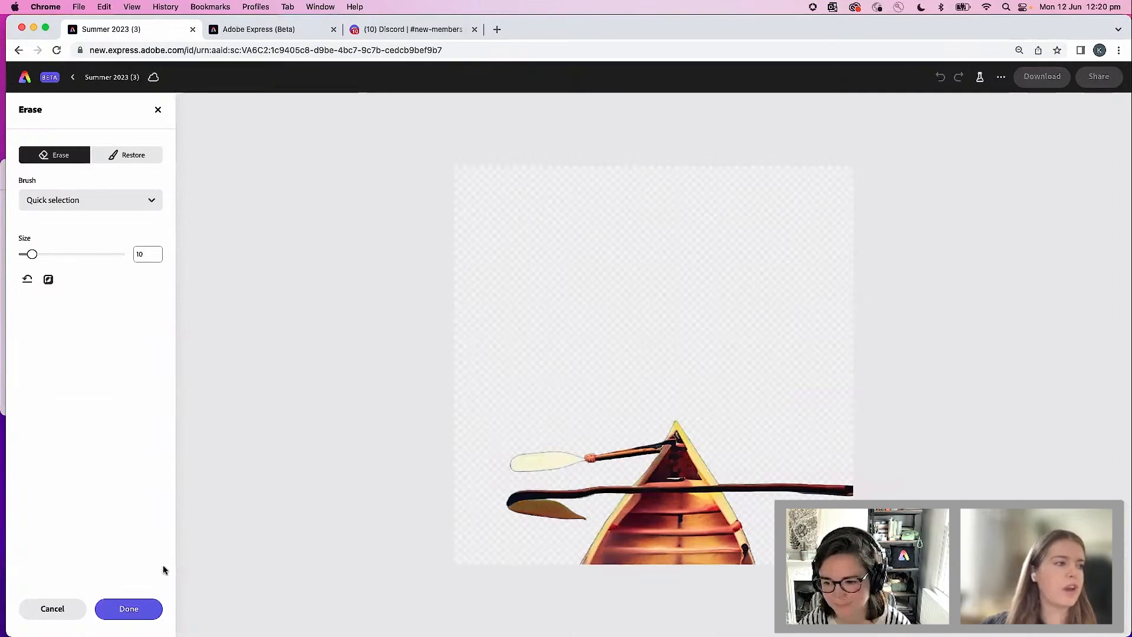
left_click(128, 608)
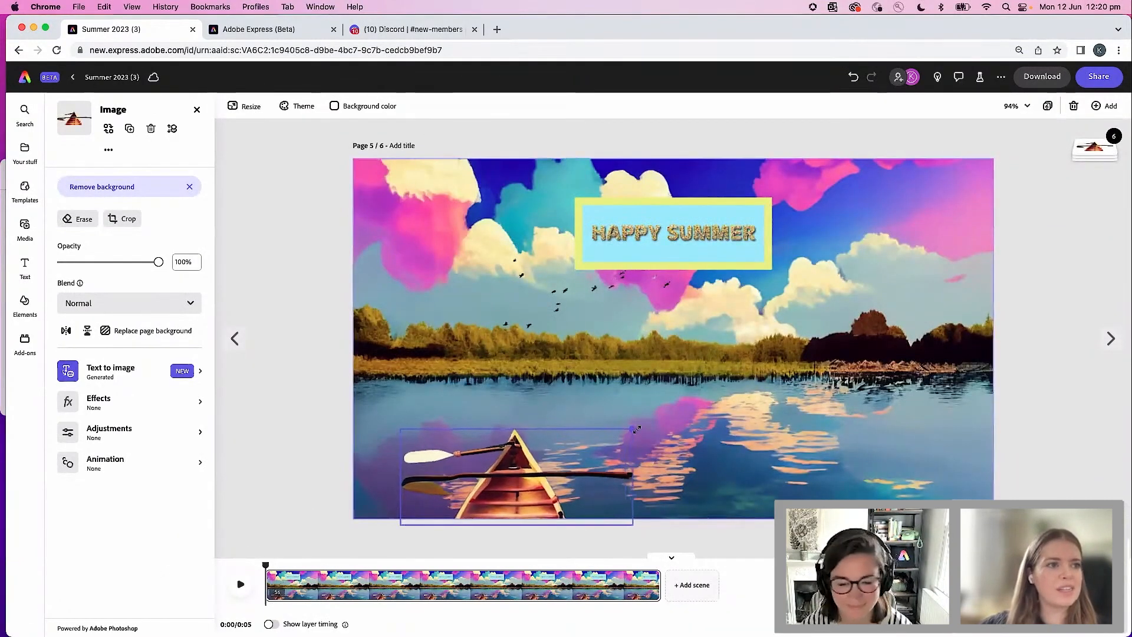
left_click_drag(634, 429, 626, 432)
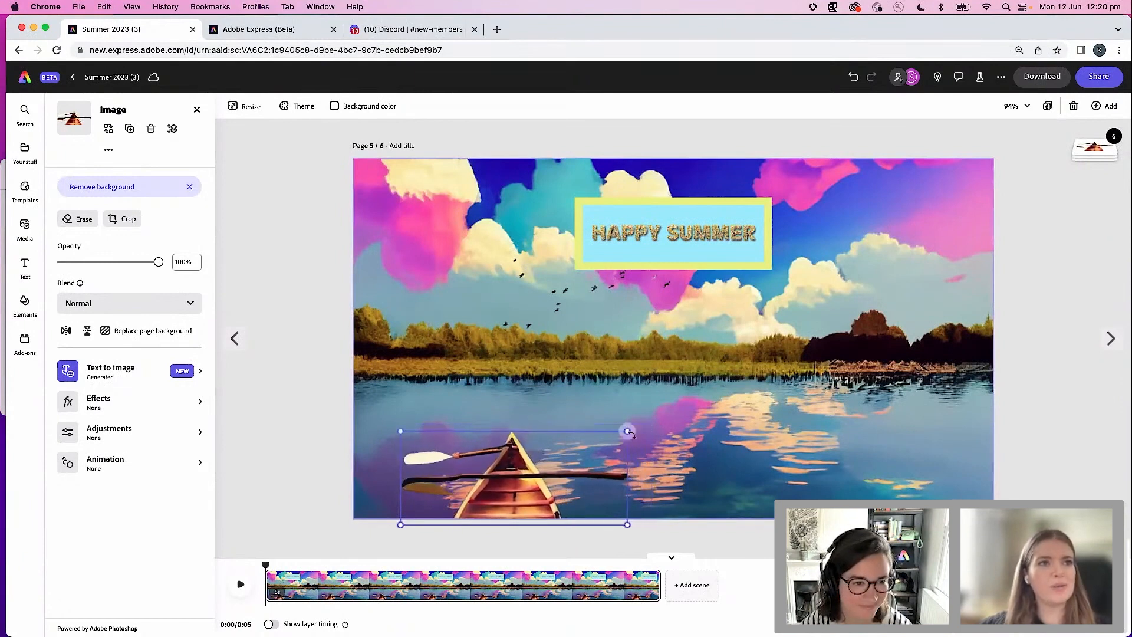